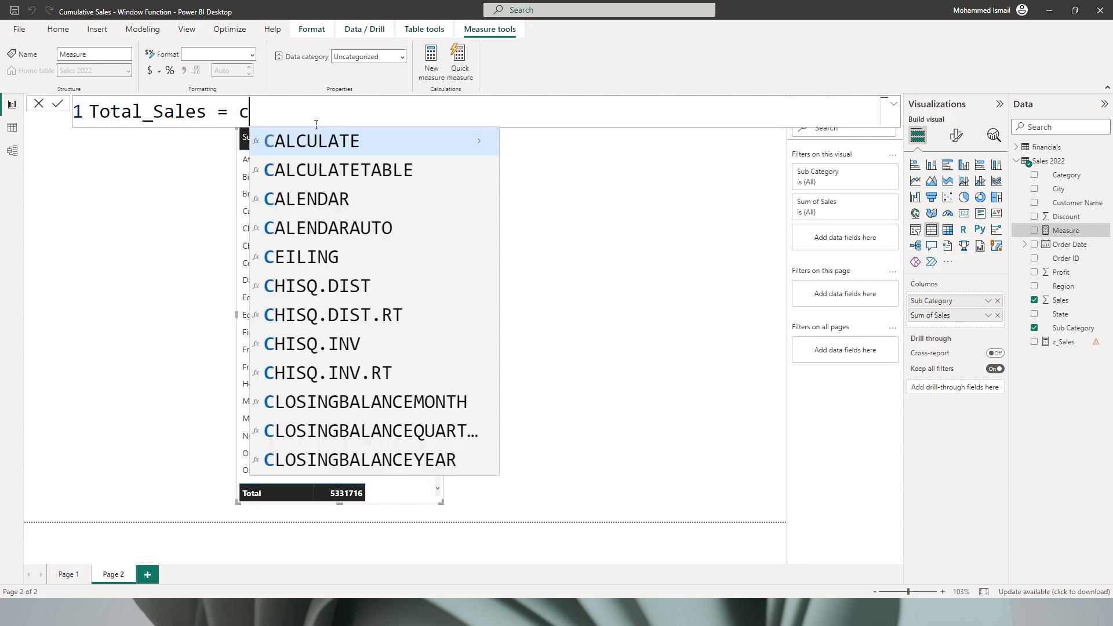
Define Total_Sales as CALCULATE(SUM('Sales 2022'[Sales])).
{"action": "type", "text": "CALCULATE(SUM("}
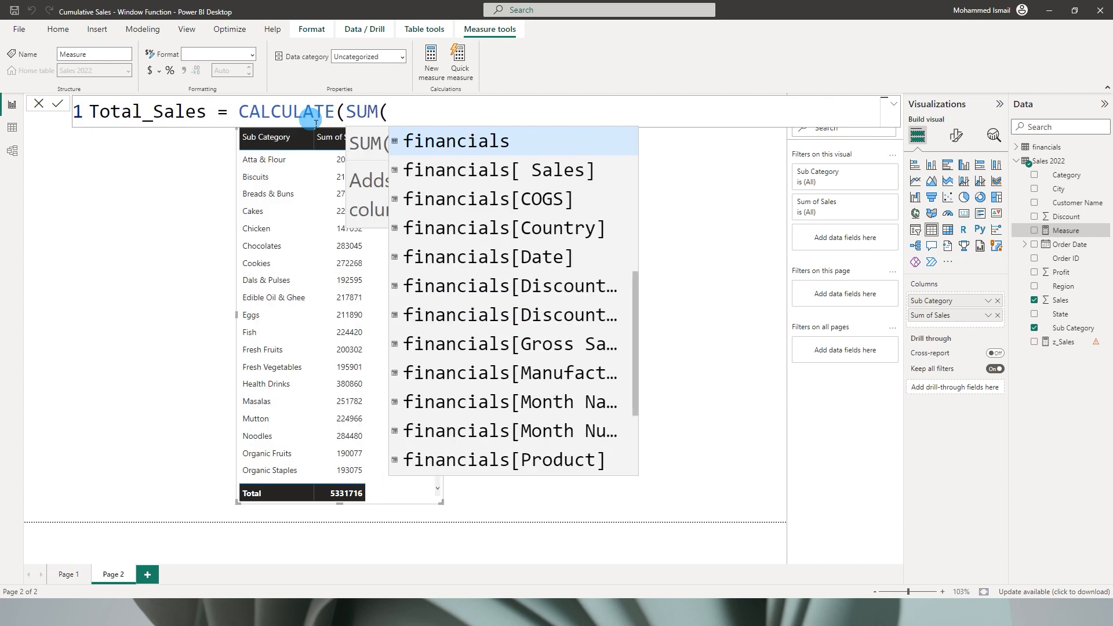
{"action": "type", "text": "sales 2022'[Sales"}
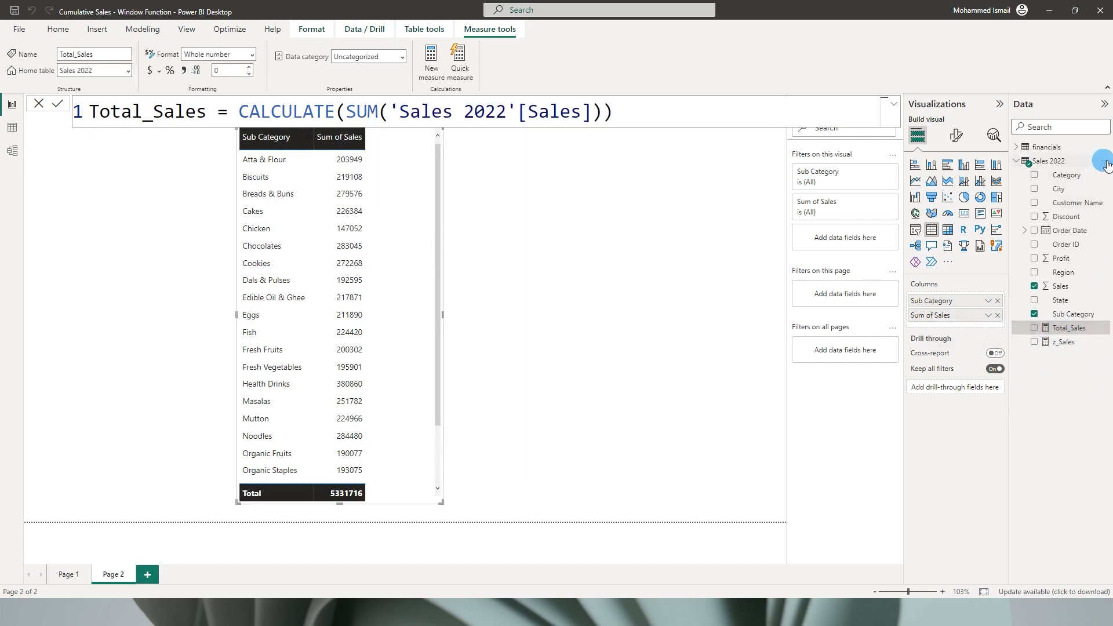
Start a new measure: Cumulative Sales = CALCULATE([Total_Sales], WINDOW(.
{"action": "left_click", "coordinate": [430, 60]}
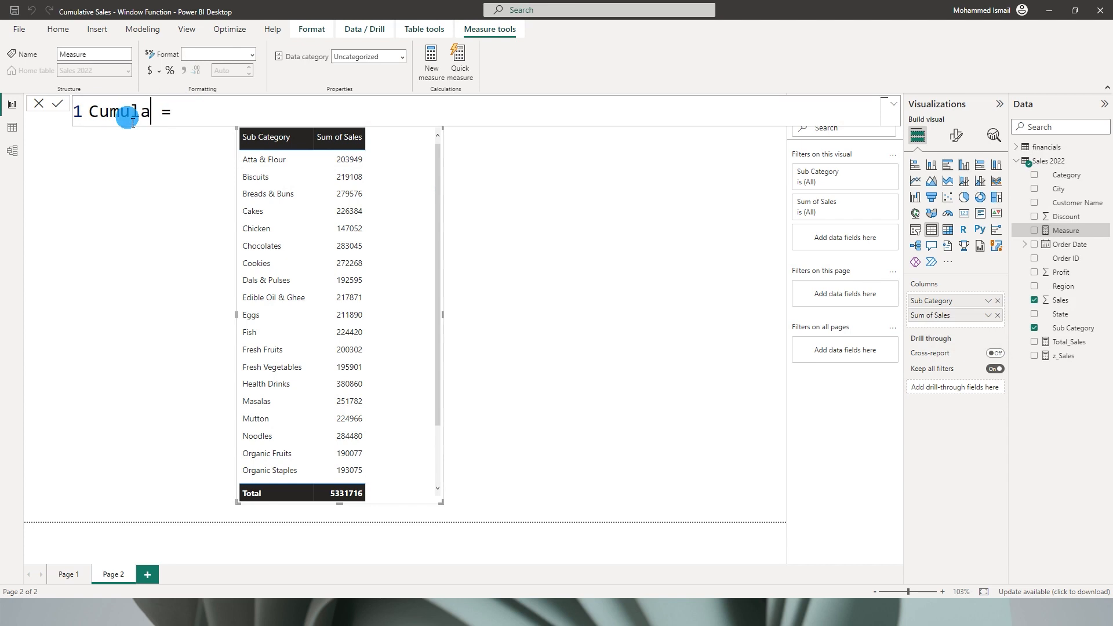
{"action": "type", "text": "CALCULATE("}
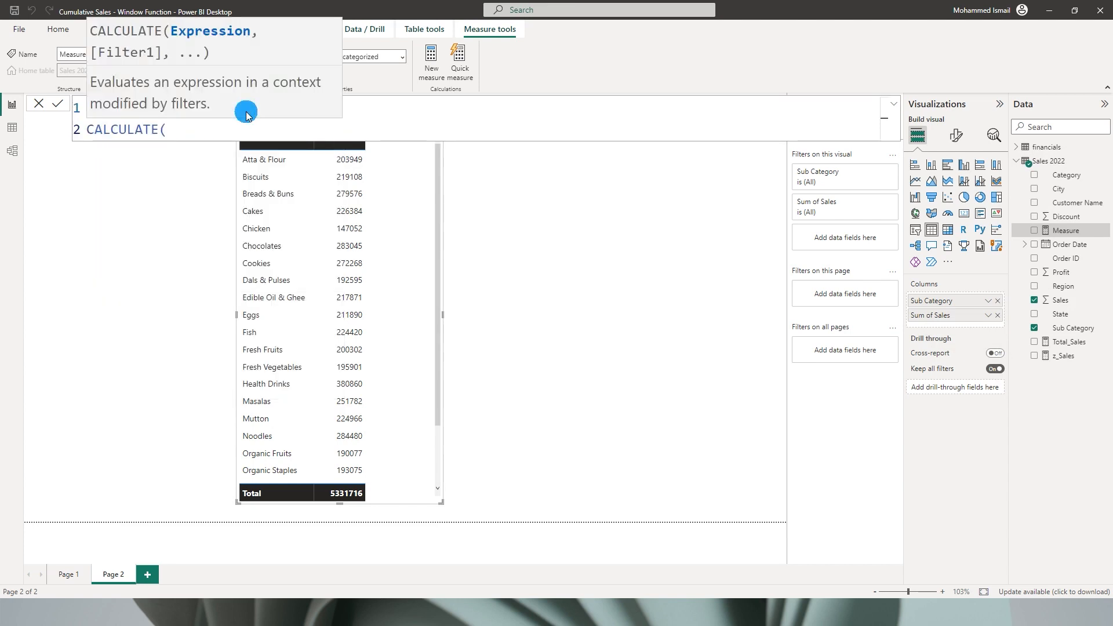
{"action": "type", "text": "[Total_Sales]"}
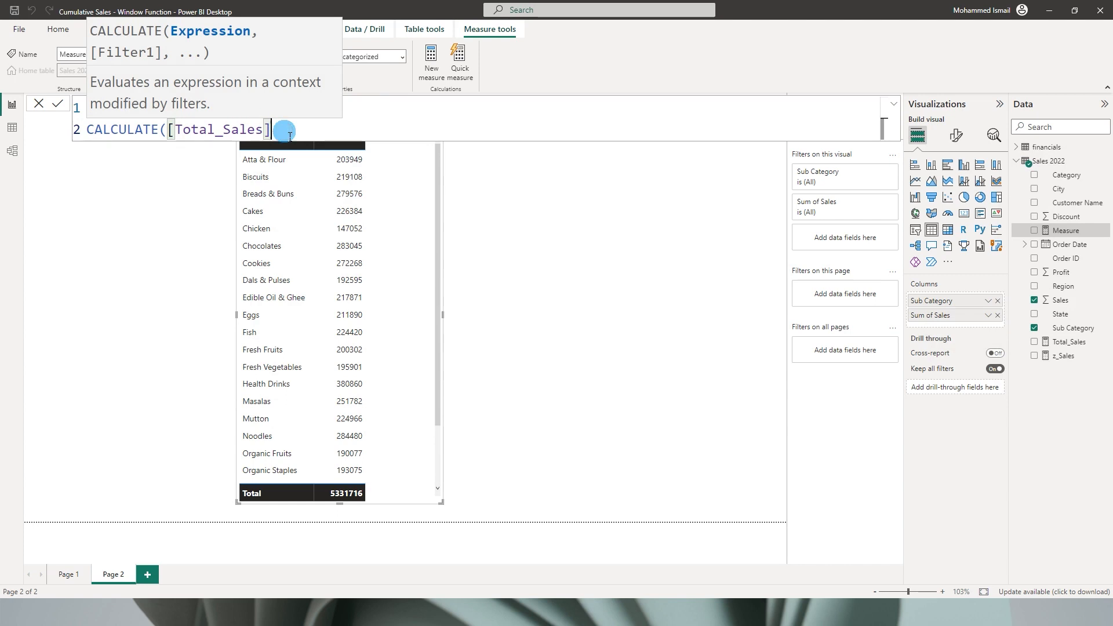
{"action": "type", "text": "win"}
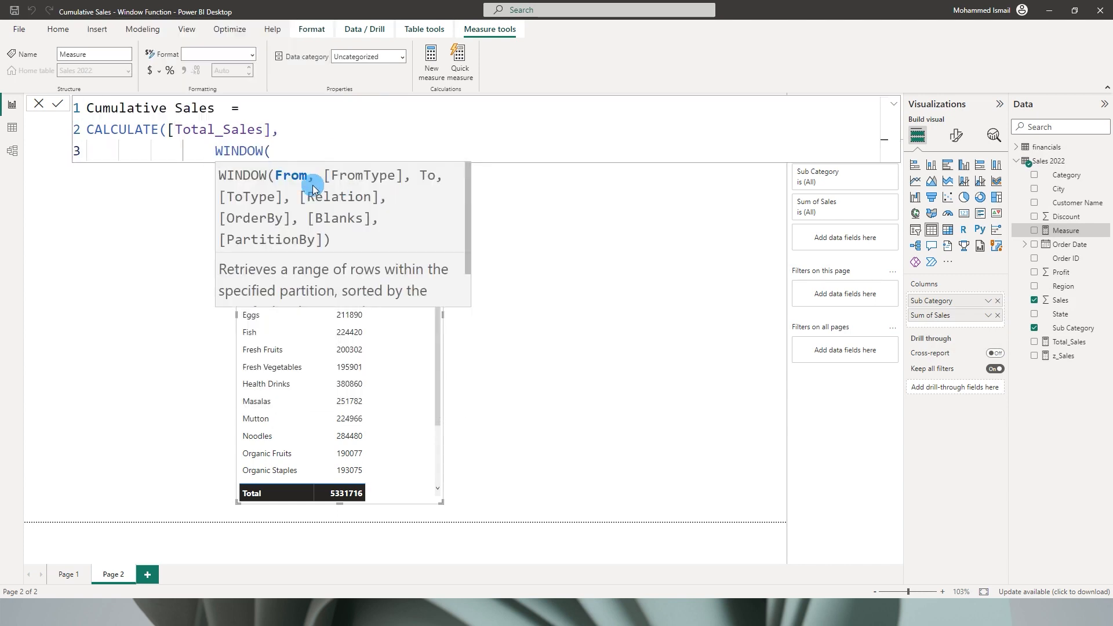
{"action": "mouse_move", "coordinate": [334, 187]}
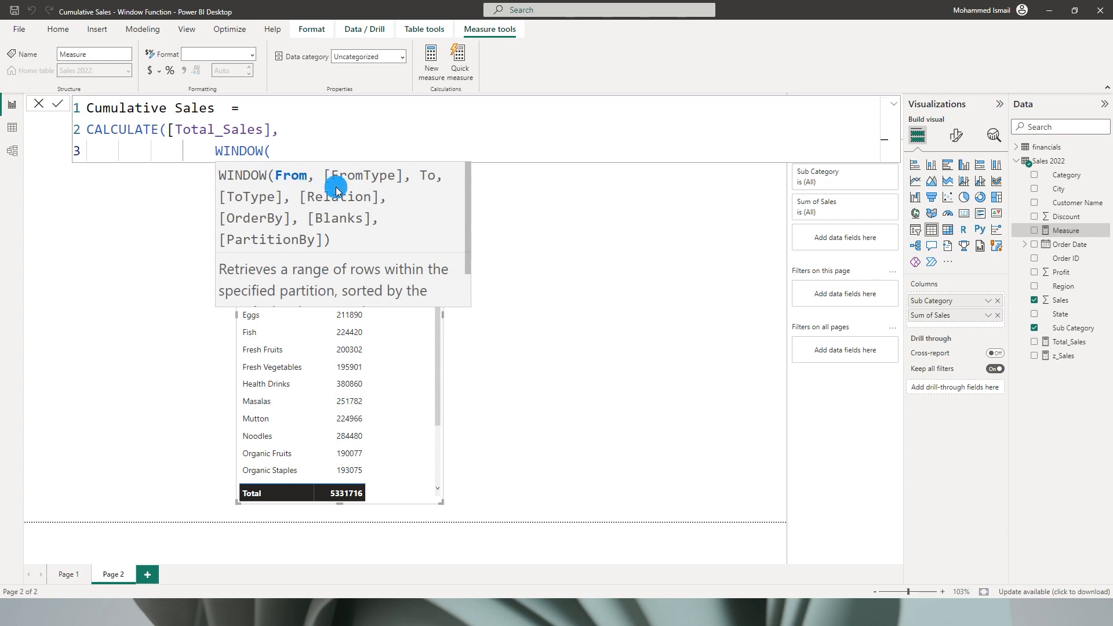
{"action": "mouse_move", "coordinate": [278, 189]}
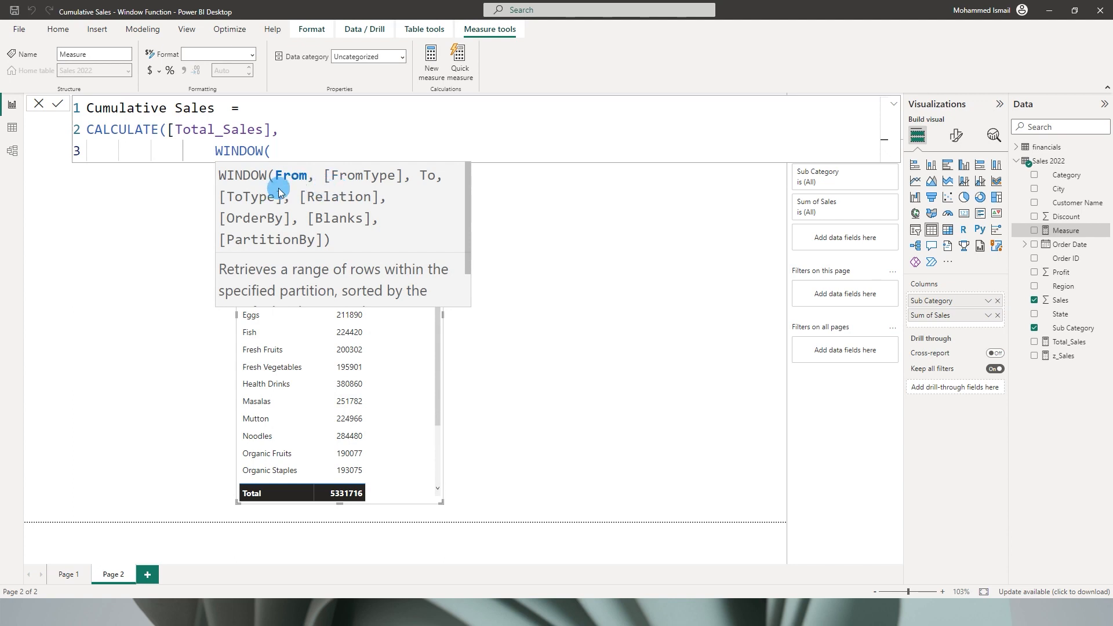
{"action": "mouse_move", "coordinate": [296, 168]}
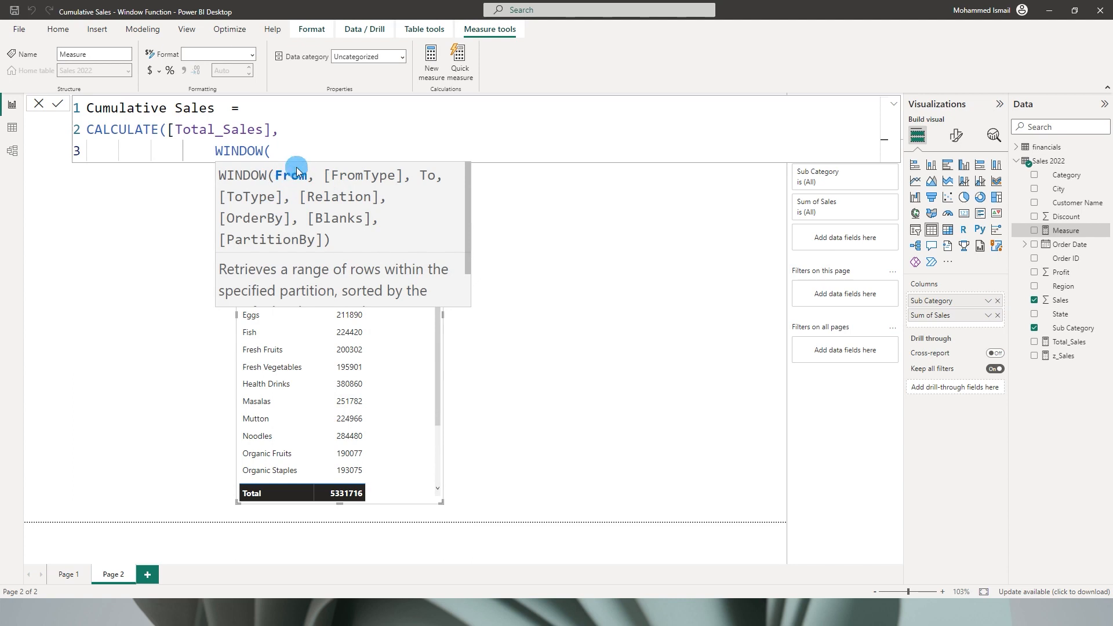
Enter the window bounds 0, ABS, 0, ABS across separate lines.
{"action": "type", "text": "0"}
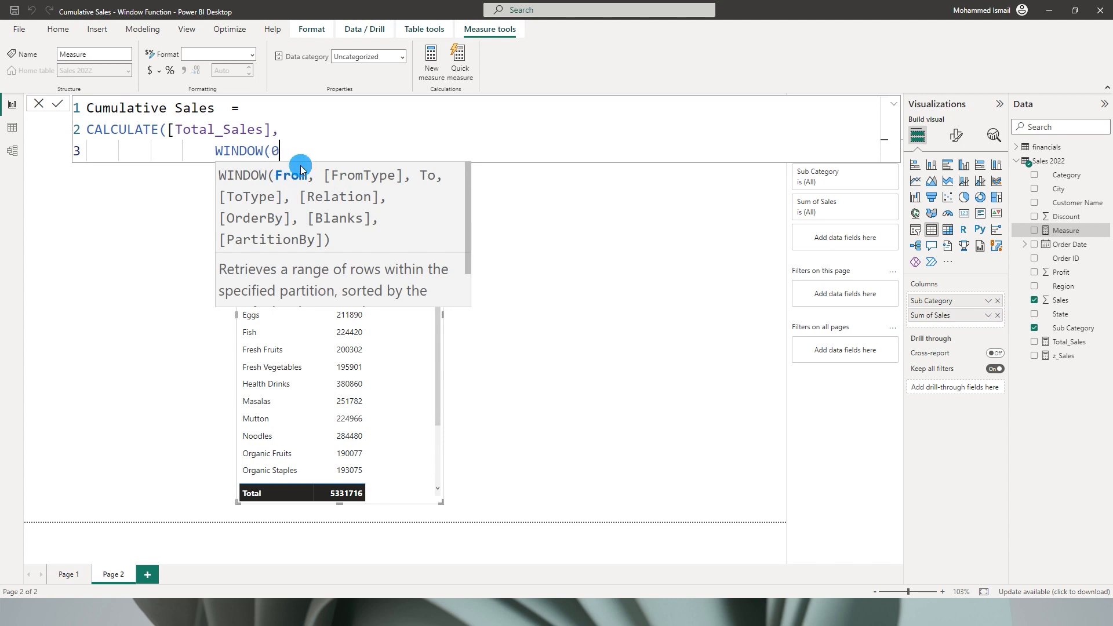
{"action": "type", "text": ","}
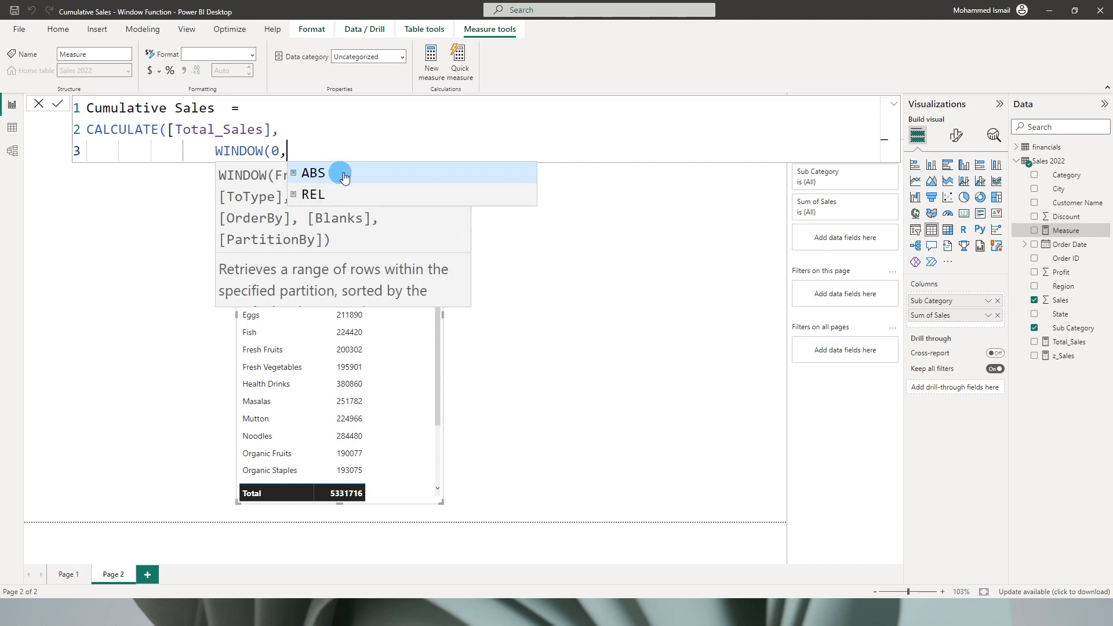
{"action": "left_click", "coordinate": [313, 172]}
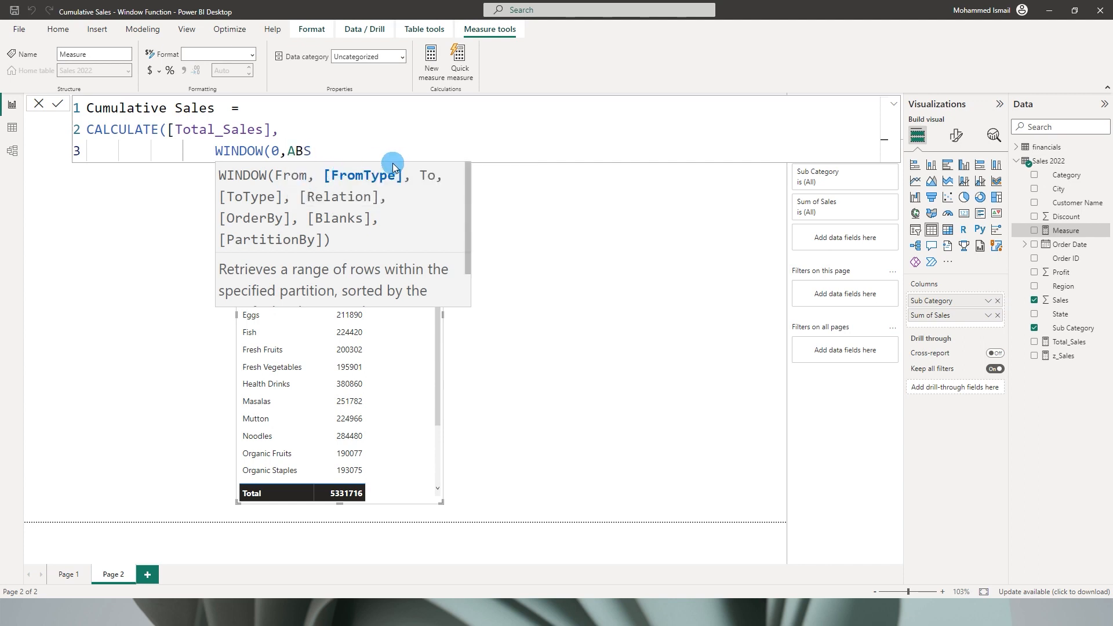
{"action": "key", "text": "enter"}
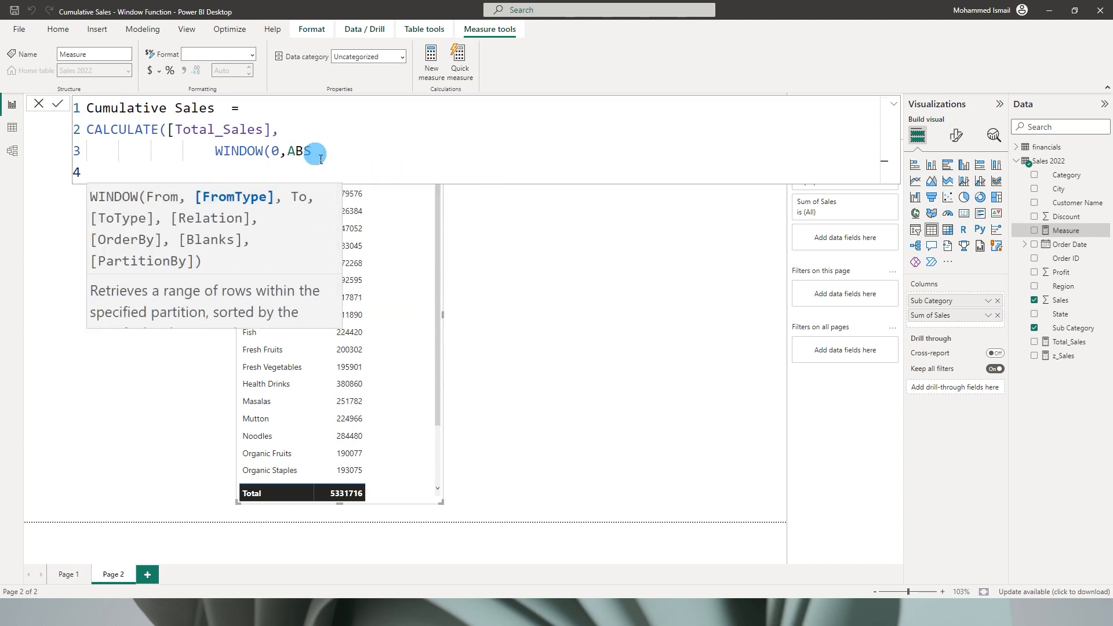
{"action": "key", "text": "enter"}
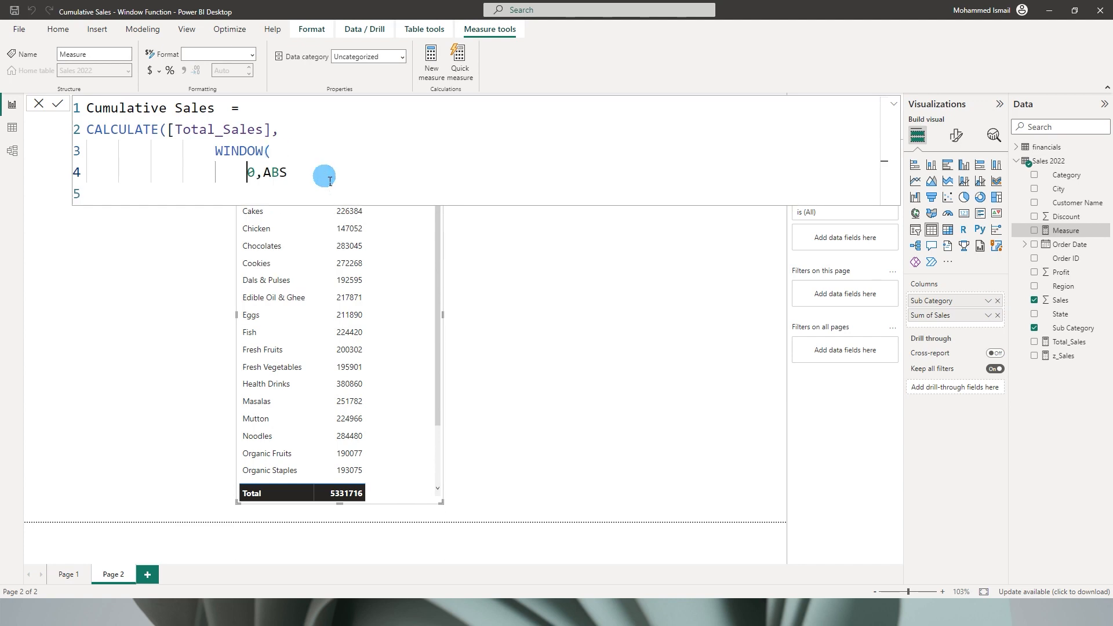
{"action": "type", "text": ","}
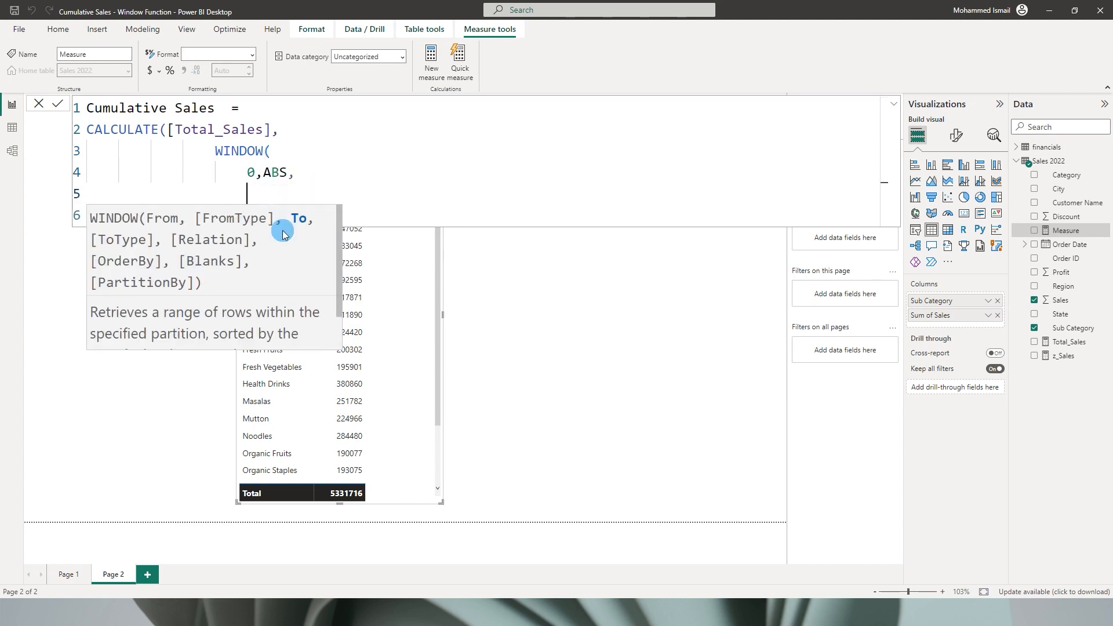
{"action": "mouse_move", "coordinate": [307, 225]}
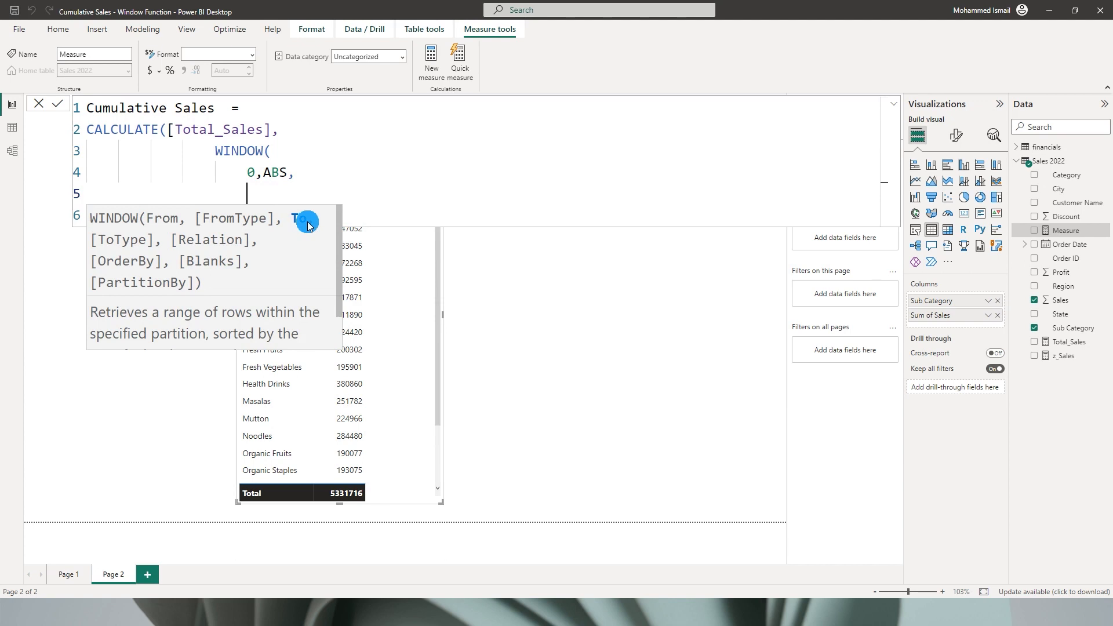
{"action": "type", "text": "0"}
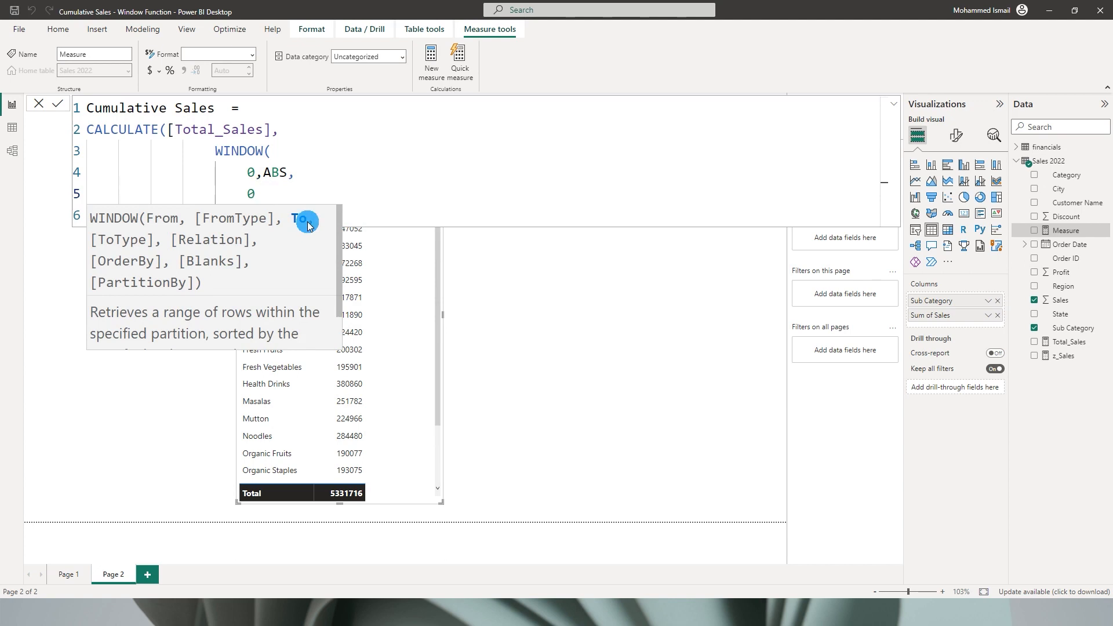
{"action": "type", "text": ",ABS,"}
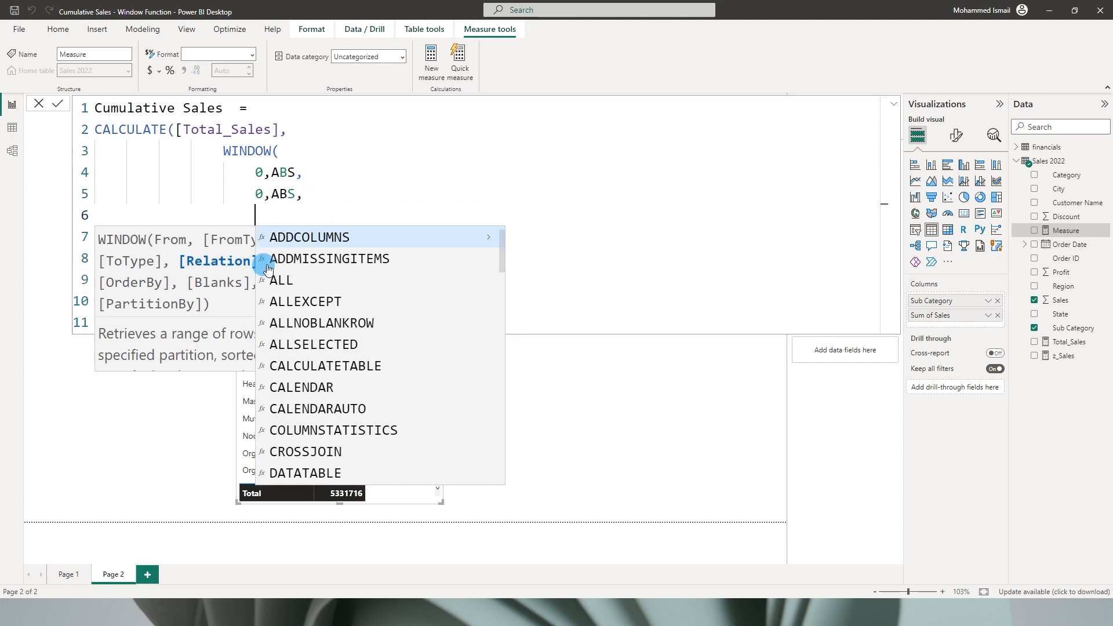
{"action": "mouse_move", "coordinate": [294, 237]}
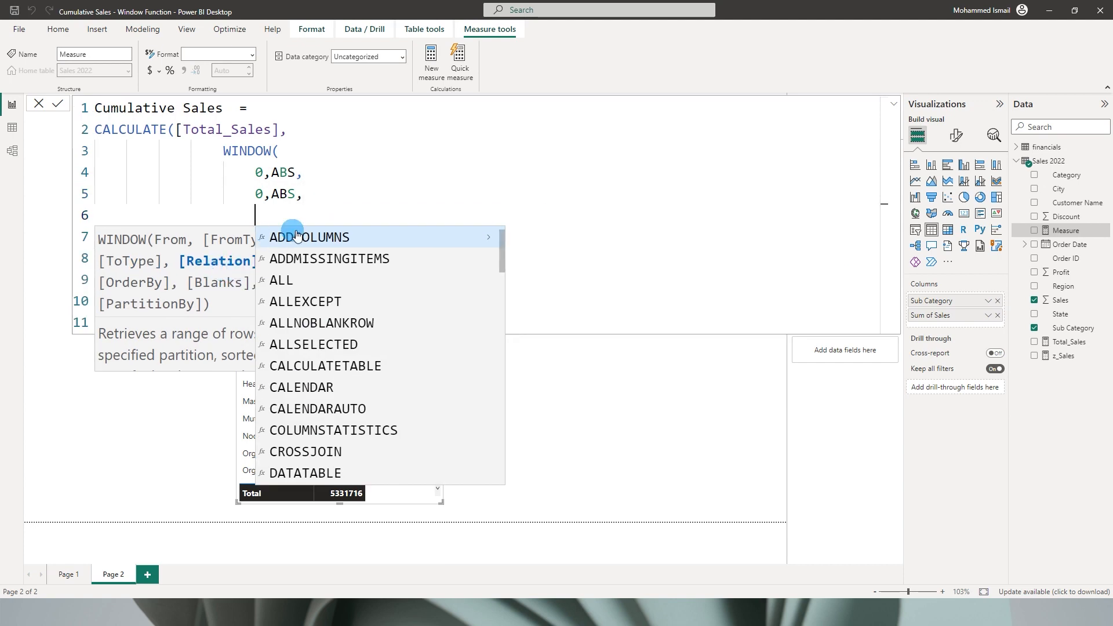
Add the SUMMARIZE(ALLSELECTED('Sales 2022')) relation and ORDERBY('Sales 2022'[Sub Category]), then commit.
{"action": "type", "text": "SUMMARIZE("}
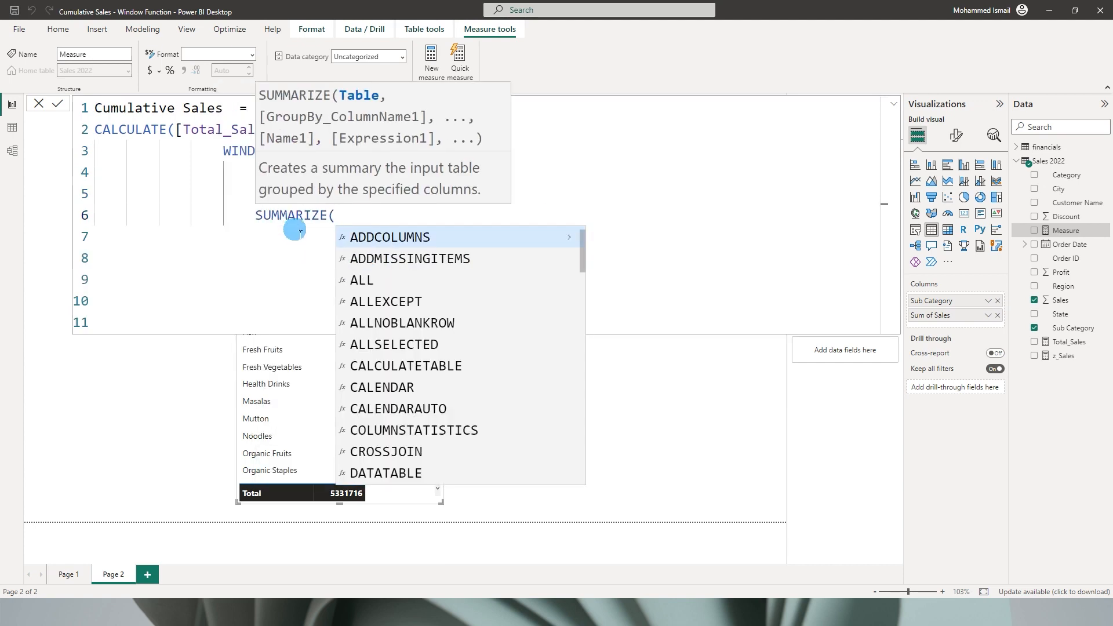
{"action": "type", "text": "all"}
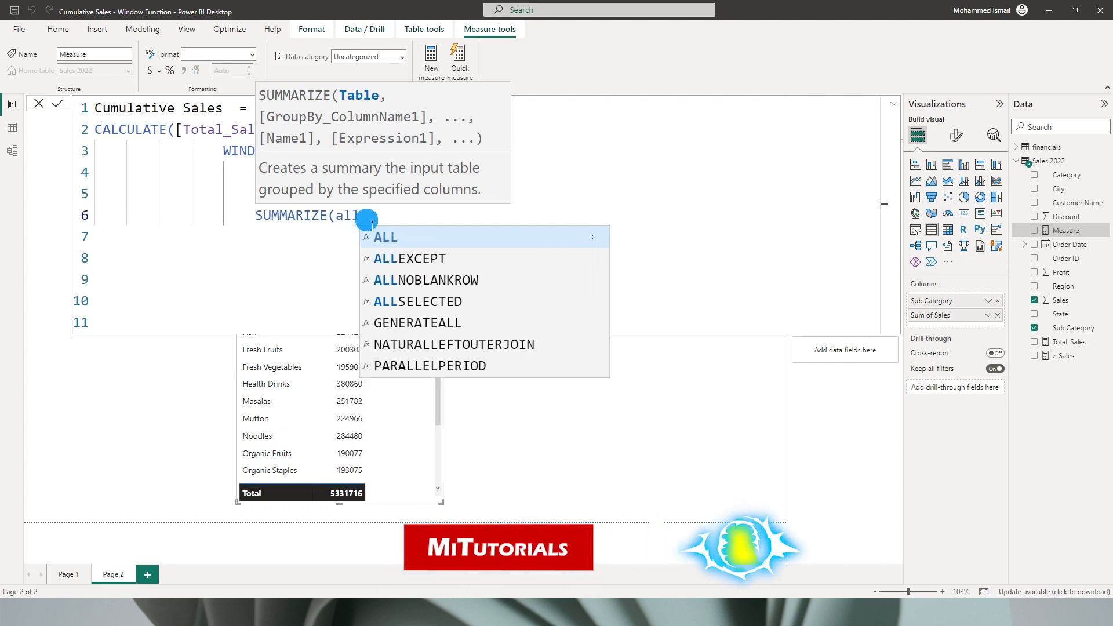
{"action": "type", "text": "ALLSELECTED("}
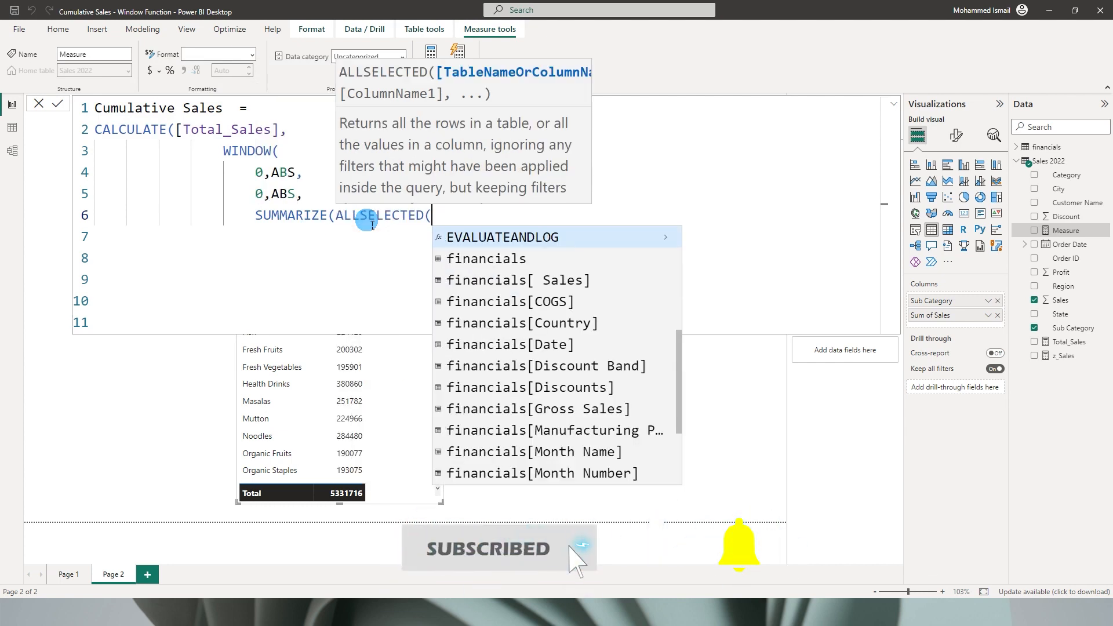
{"action": "type", "text": "'Sales 2022')"}
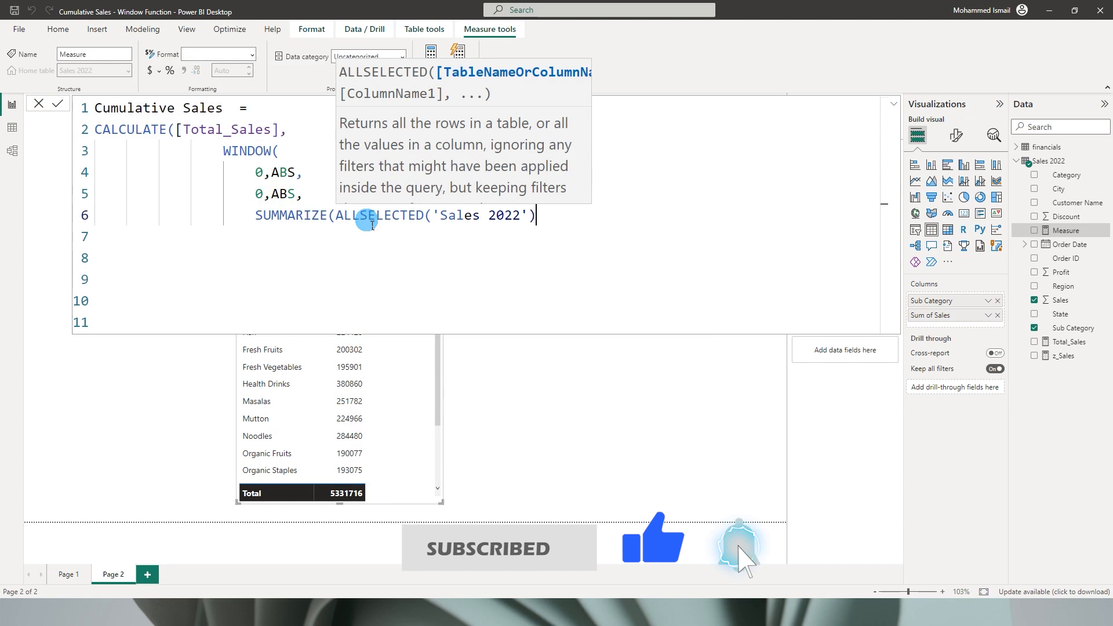
{"action": "type", "text": ",'Sales 2022'[Sub Category"}
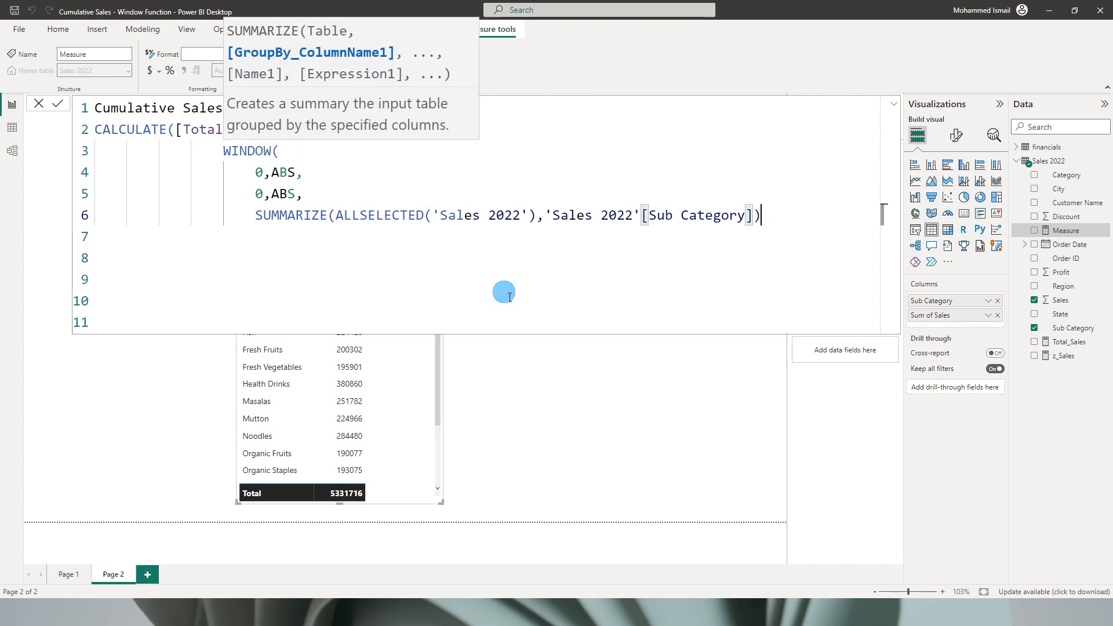
{"action": "type", "text": ","}
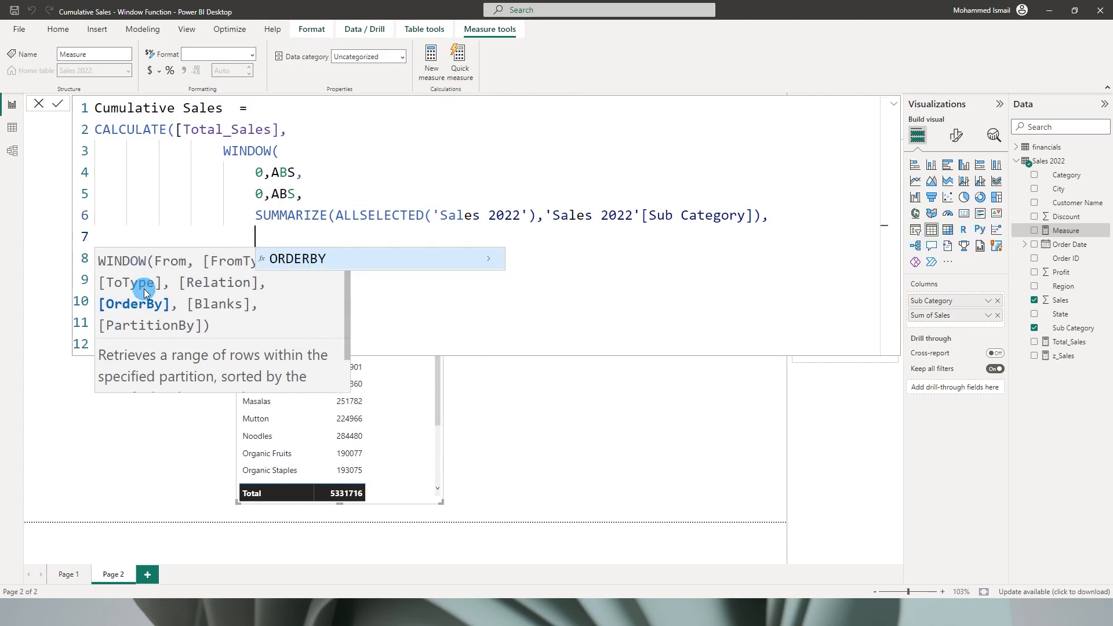
{"action": "type", "text": "ORDERBY("}
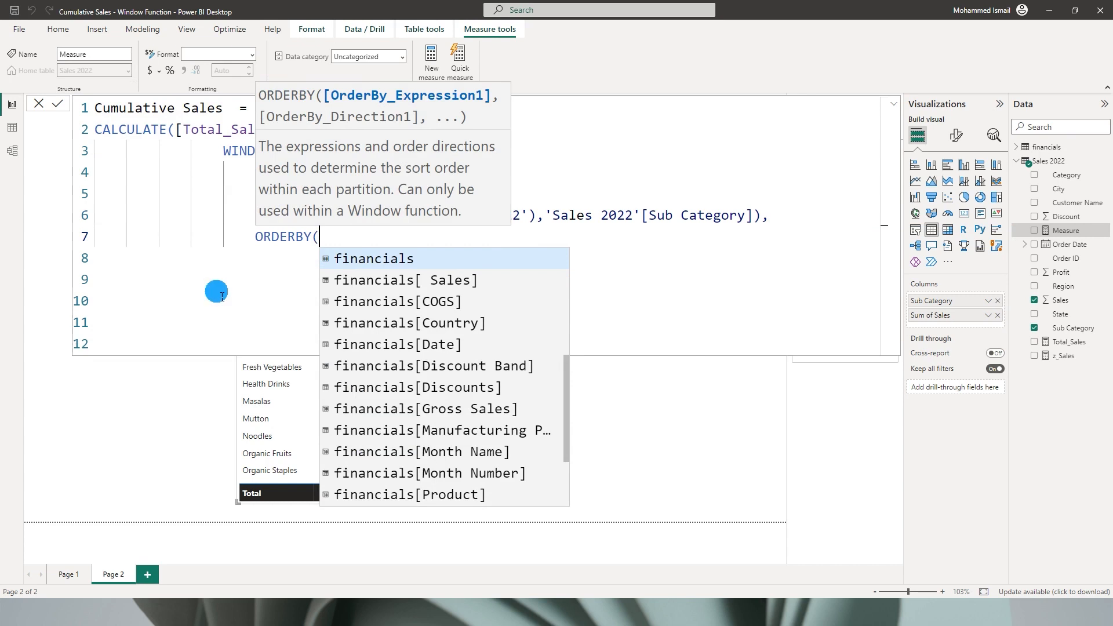
{"action": "type", "text": "'Sales 2022'[Sub Category]"}
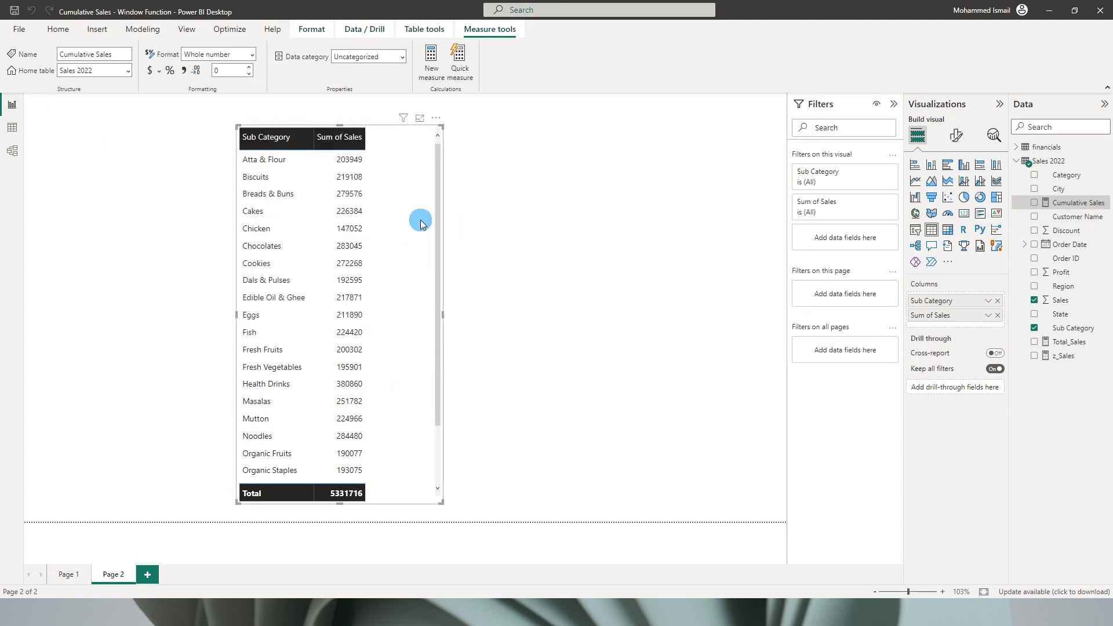
Tick Cumulative Sales in the Data pane to add it to the table.
{"action": "left_click", "coordinate": [1035, 203]}
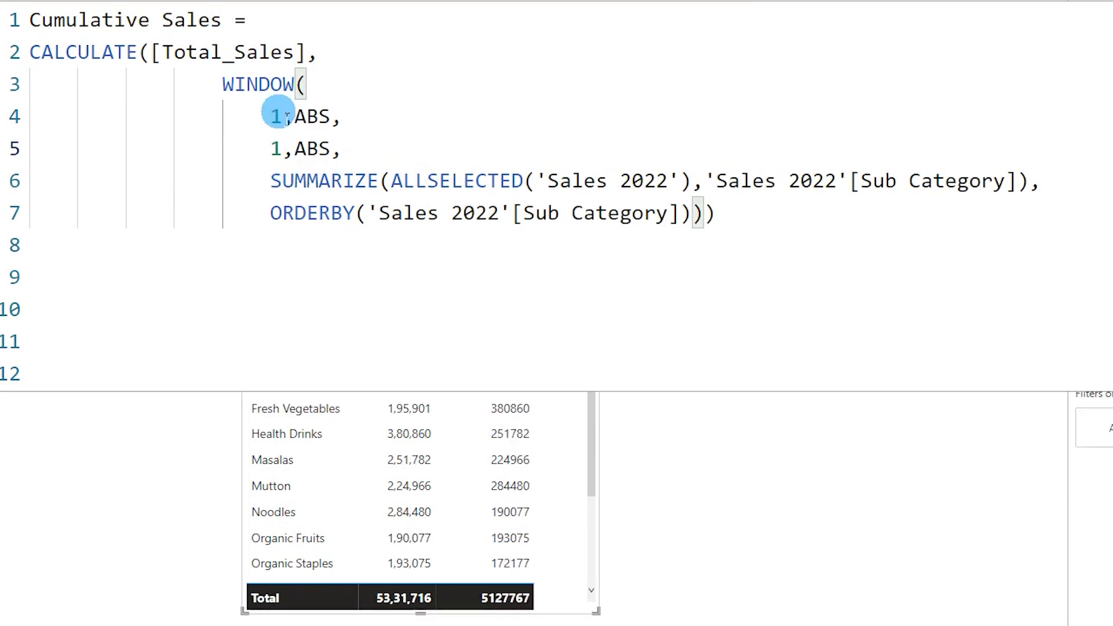
Change the WINDOW bounds to 0, REL, 0, REL.
{"action": "type", "text": "0"}
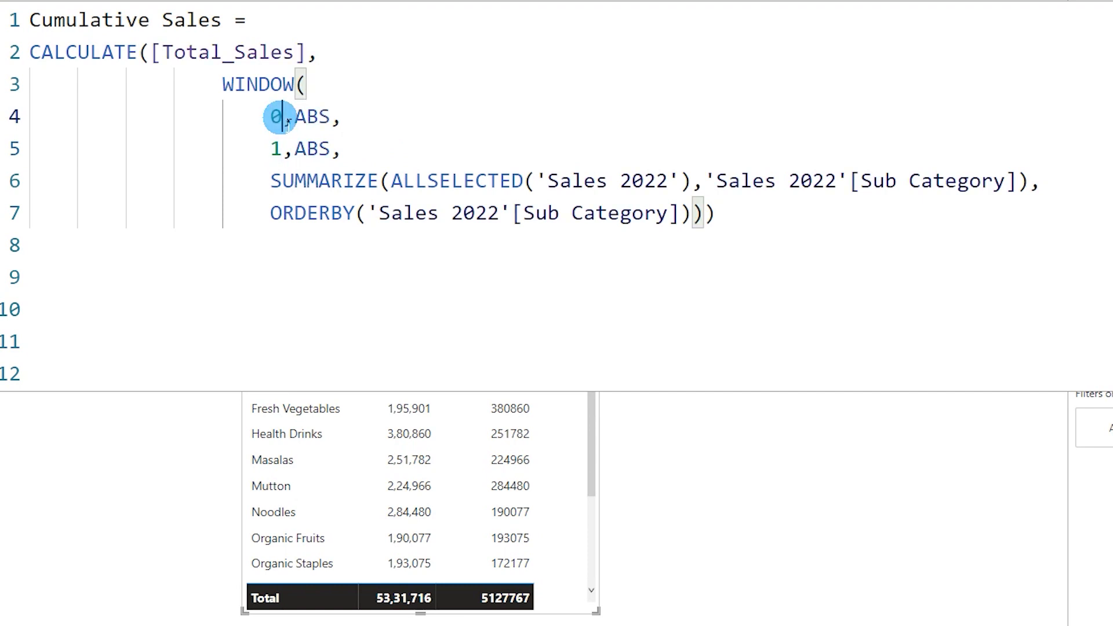
{"action": "double_click", "coordinate": [311, 117]}
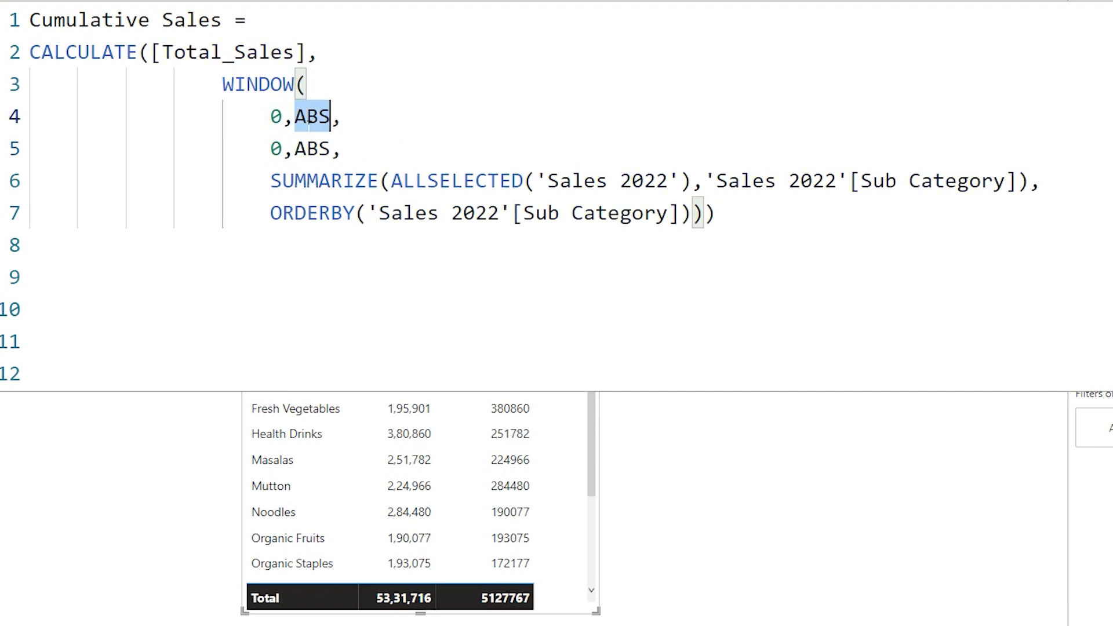
{"action": "type", "text": "REL"}
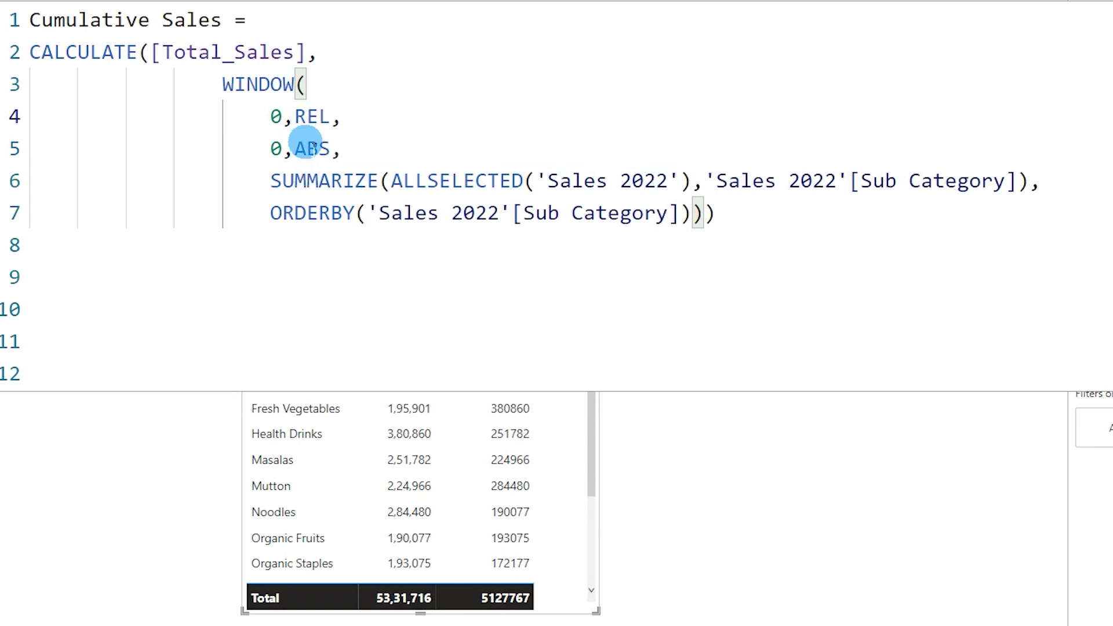
{"action": "type", "text": "rel"}
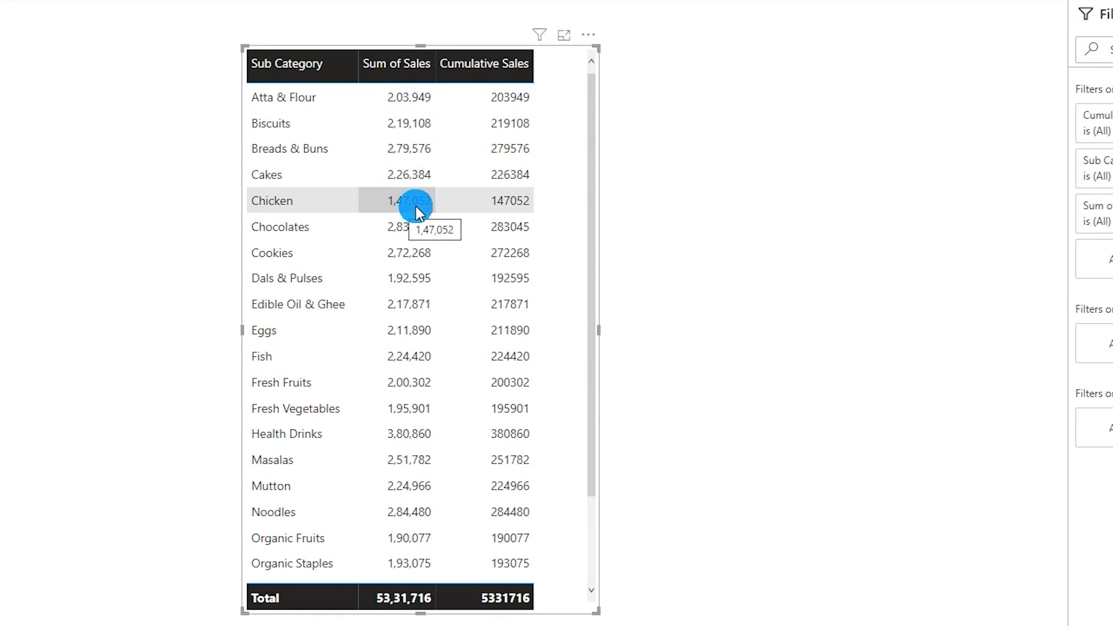
{"action": "mouse_move", "coordinate": [504, 205]}
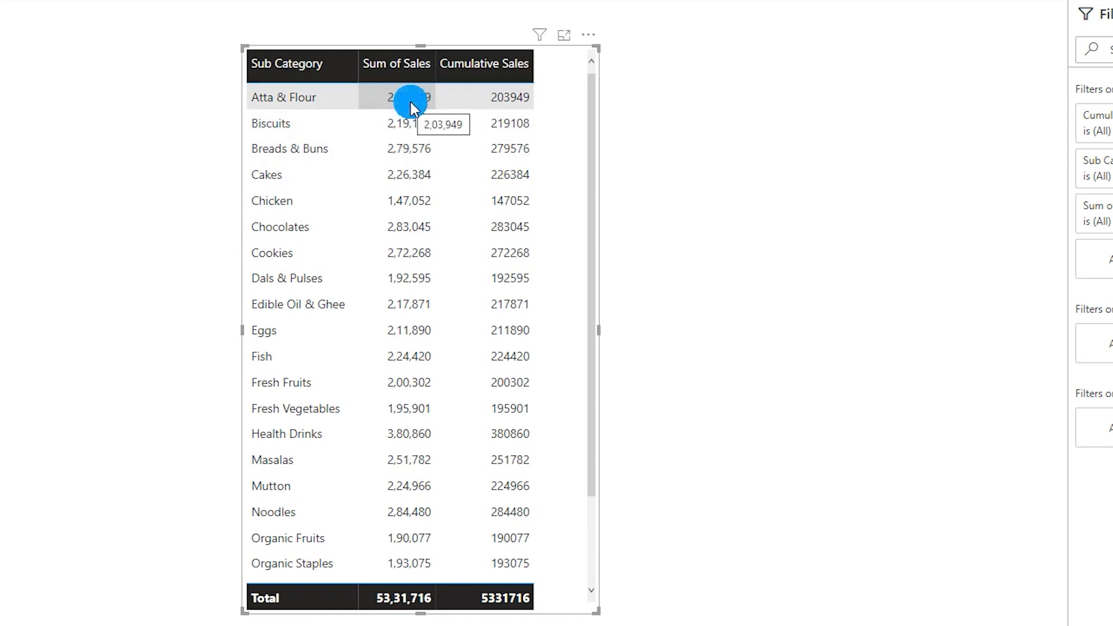
{"action": "mouse_move", "coordinate": [465, 278]}
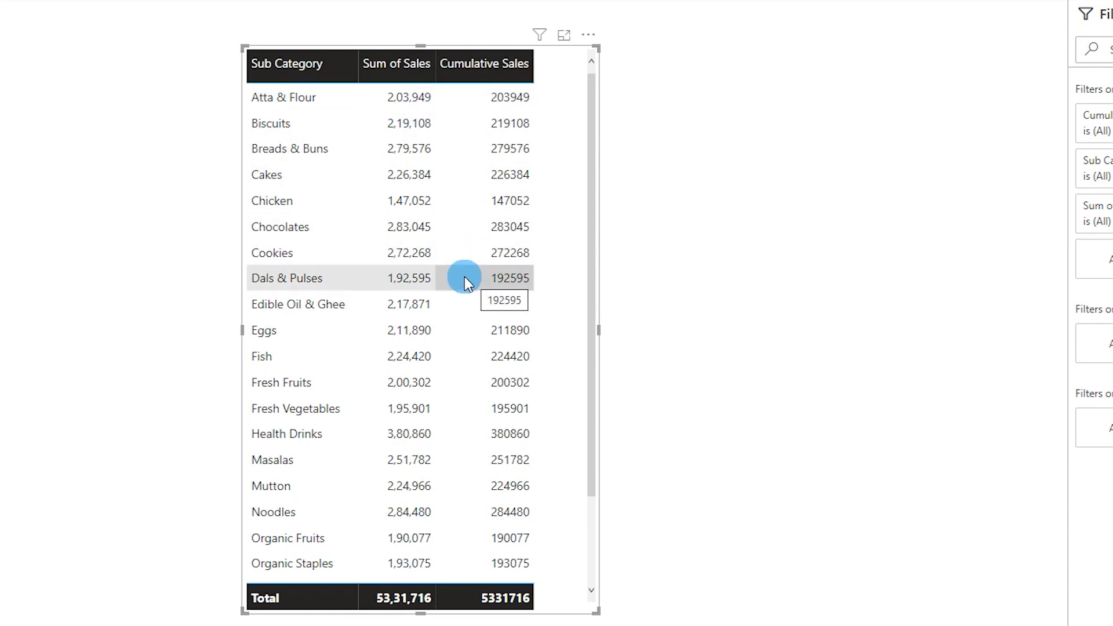
{"action": "mouse_move", "coordinate": [412, 281]}
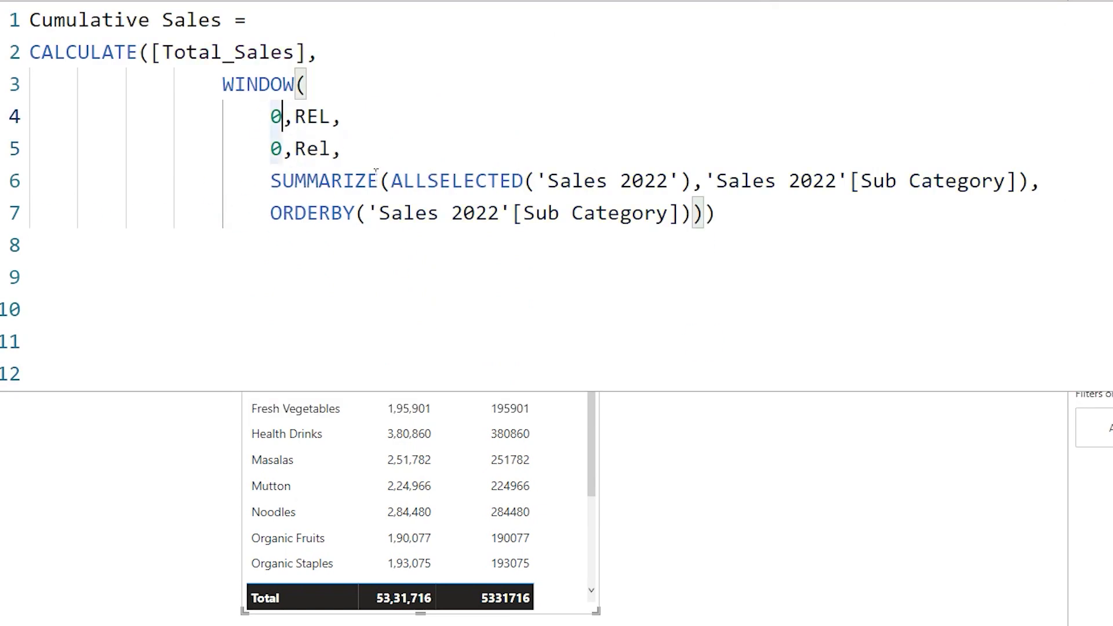
Change the window start to 1, ABS, keeping the end at 0, REL.
{"action": "type", "text": "1"}
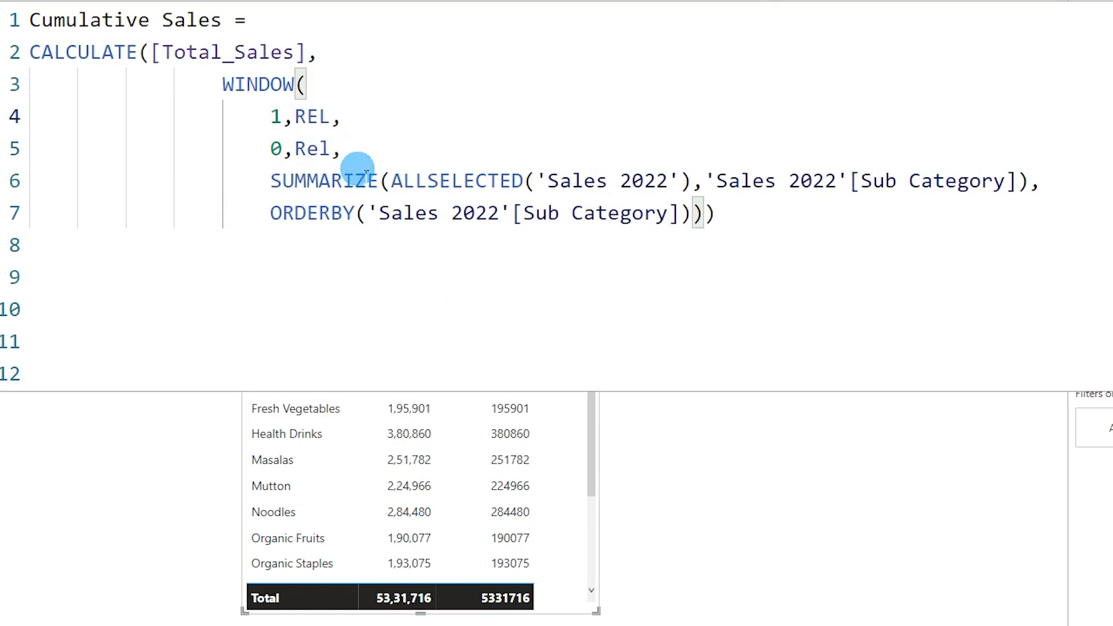
{"action": "type", "text": "A"}
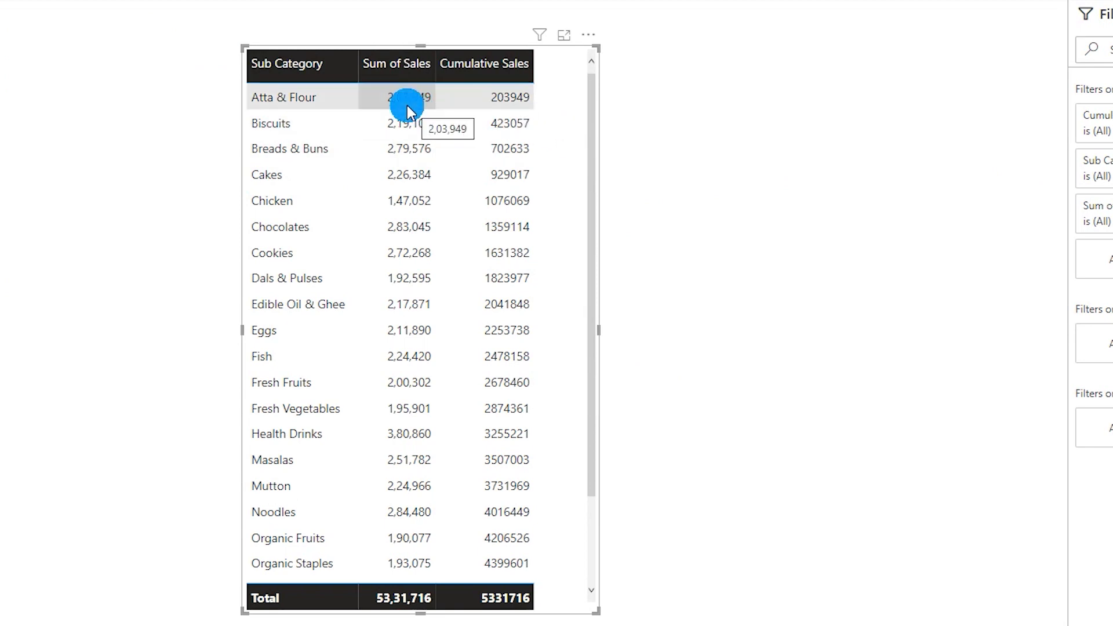
{"action": "mouse_move", "coordinate": [510, 97]}
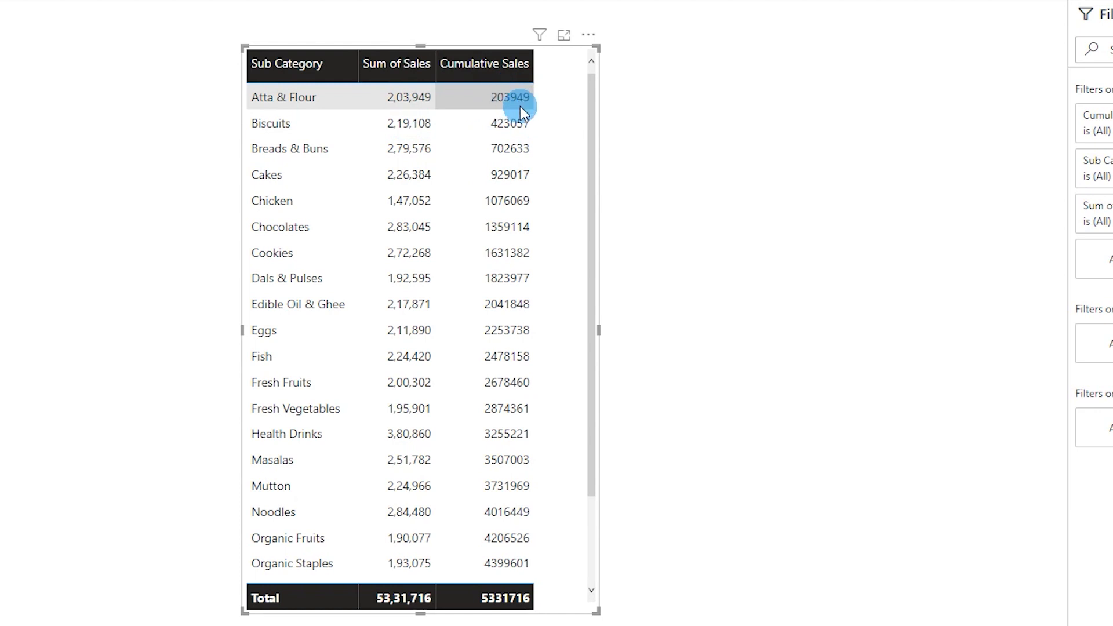
{"action": "mouse_move", "coordinate": [420, 148]}
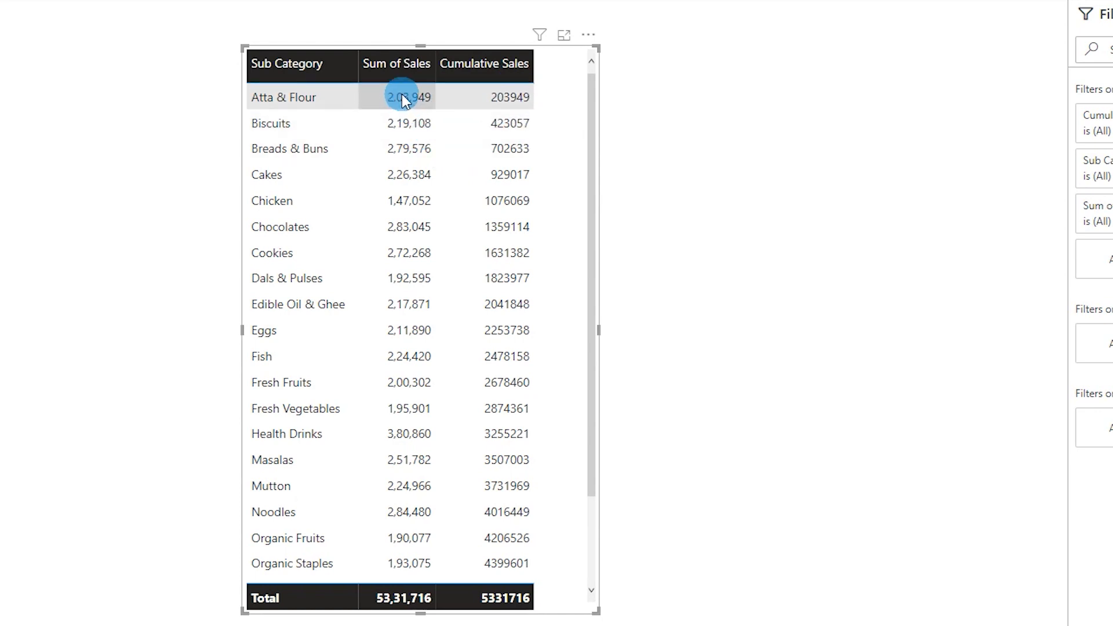
{"action": "mouse_move", "coordinate": [497, 116]}
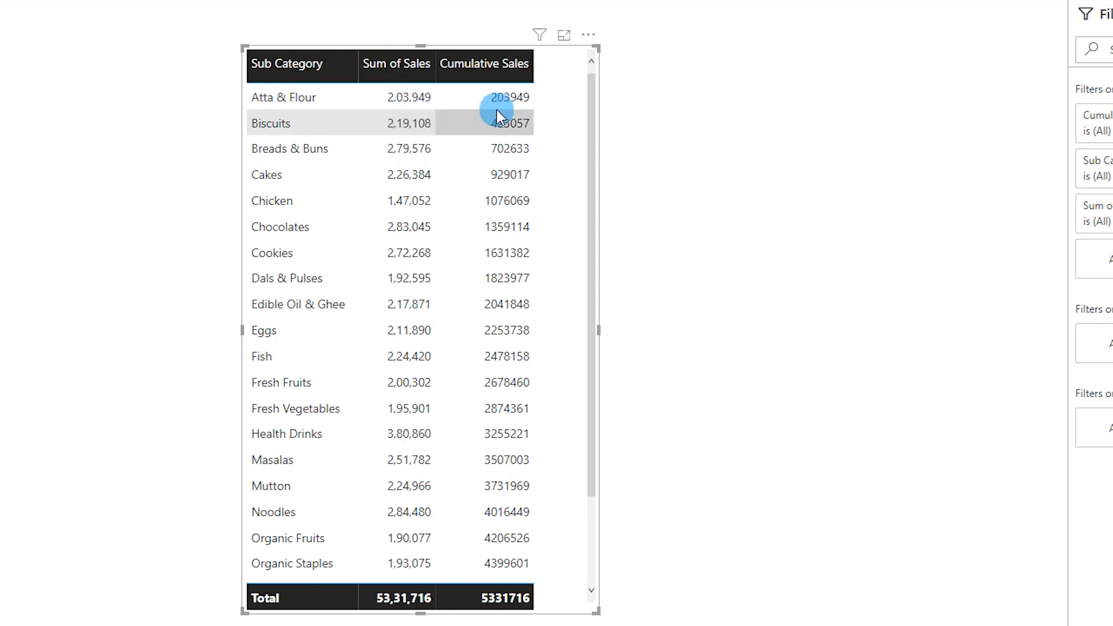
{"action": "mouse_move", "coordinate": [501, 135]}
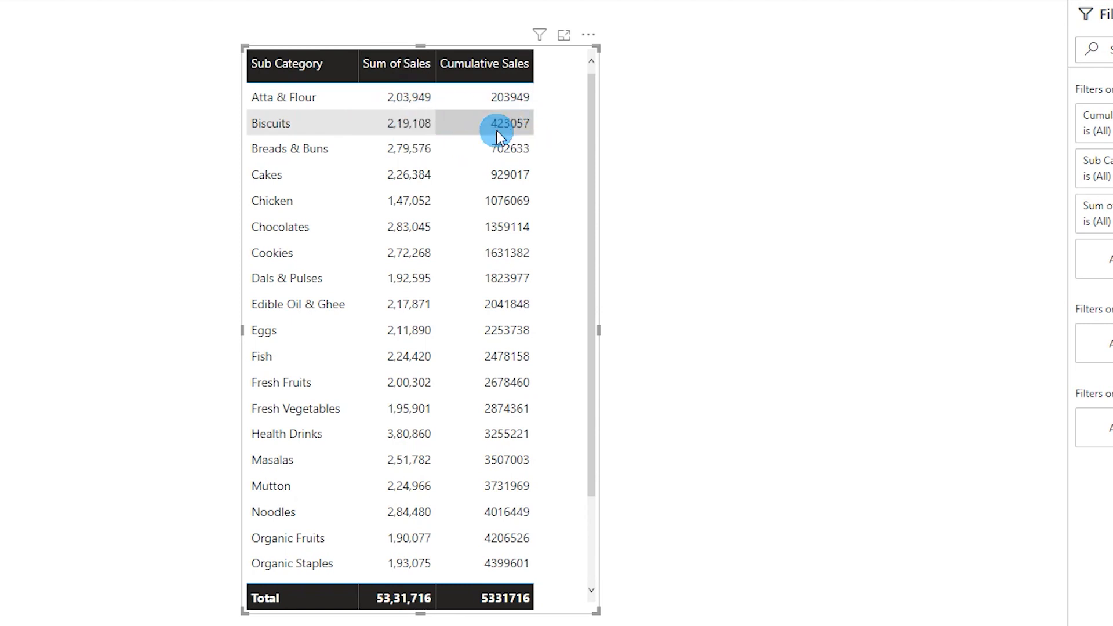
{"action": "mouse_move", "coordinate": [508, 128]}
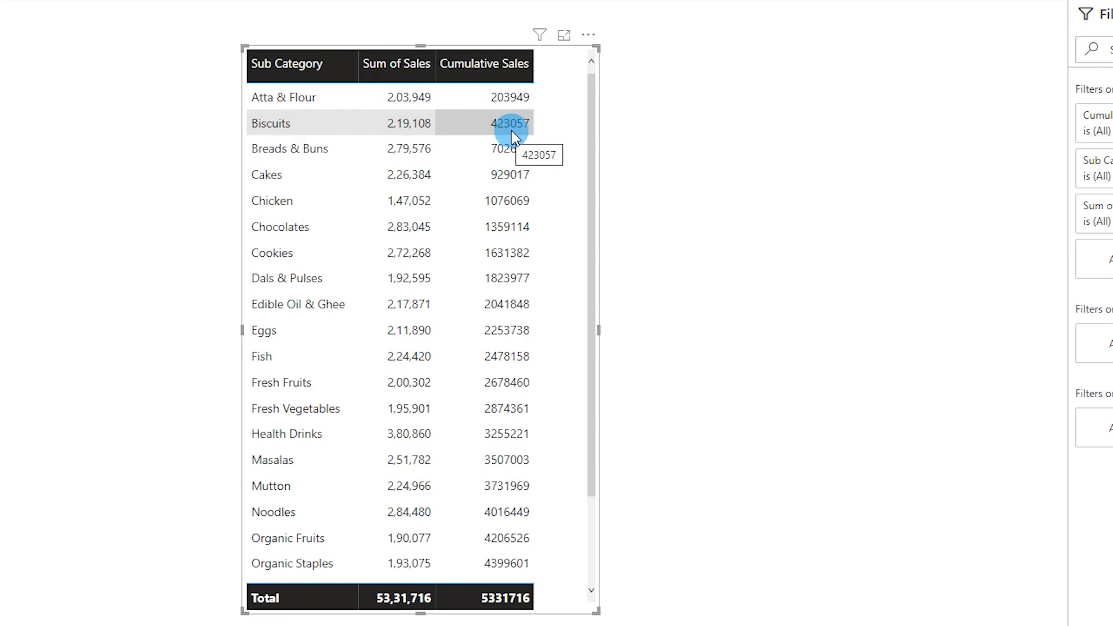
{"action": "mouse_move", "coordinate": [417, 200]}
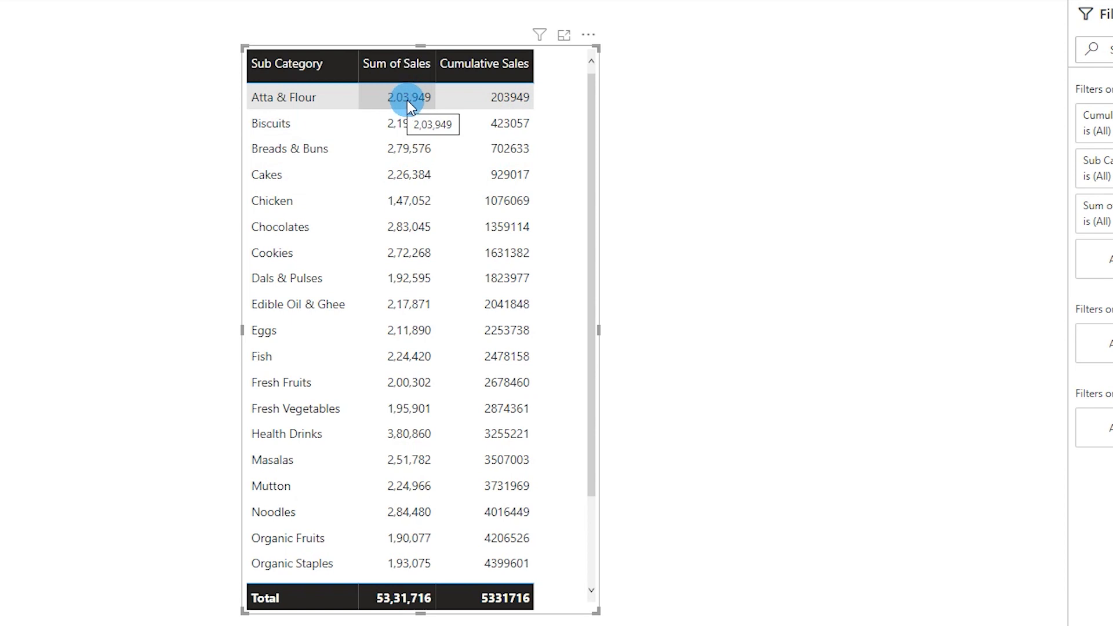
{"action": "mouse_move", "coordinate": [516, 226]}
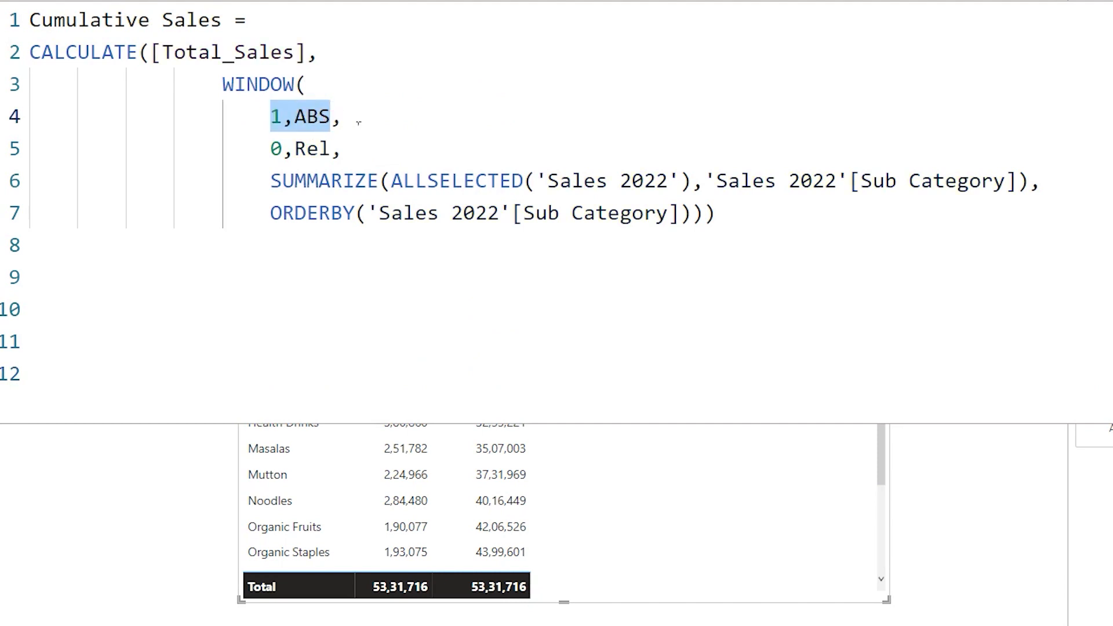
Select the Cumulative Sales formula and click into its WINDOW arguments.
{"action": "left_click", "coordinate": [272, 117]}
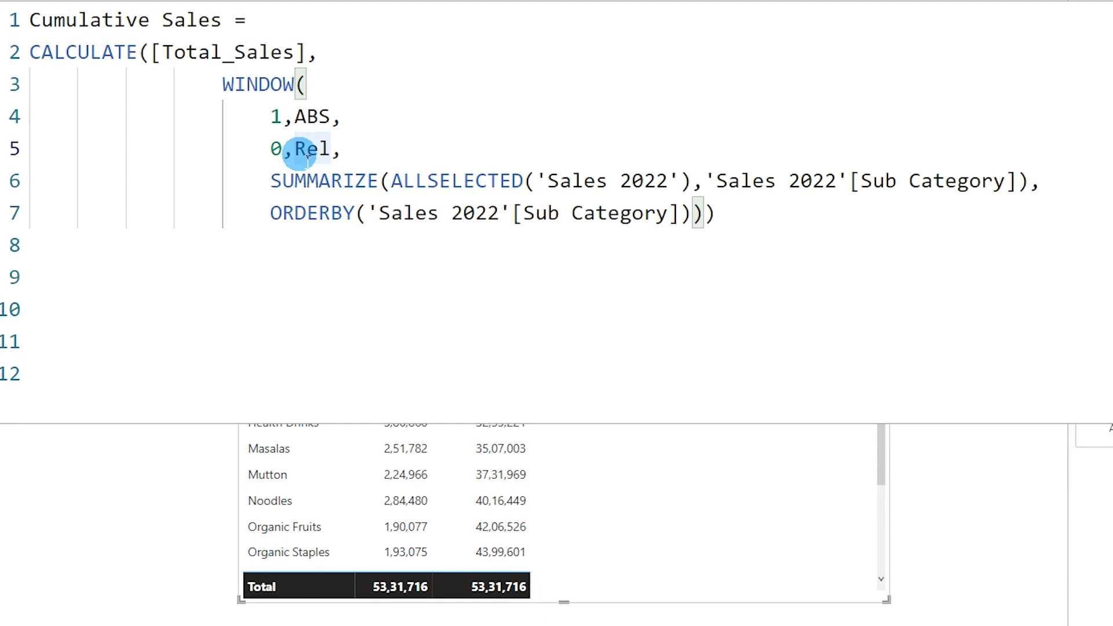
{"action": "left_click", "coordinate": [321, 149]}
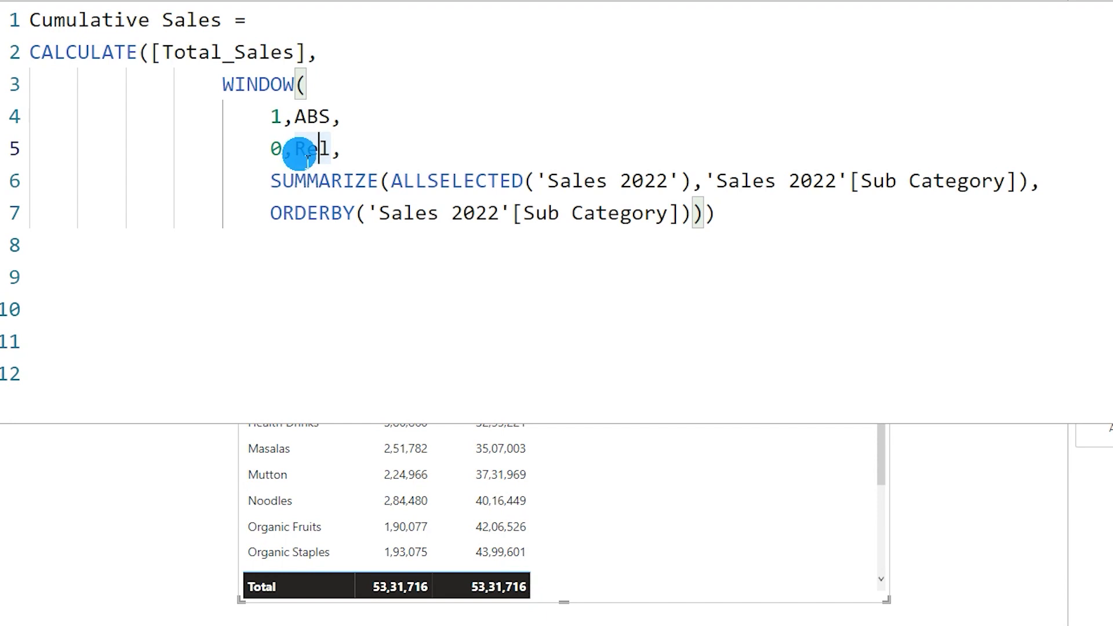